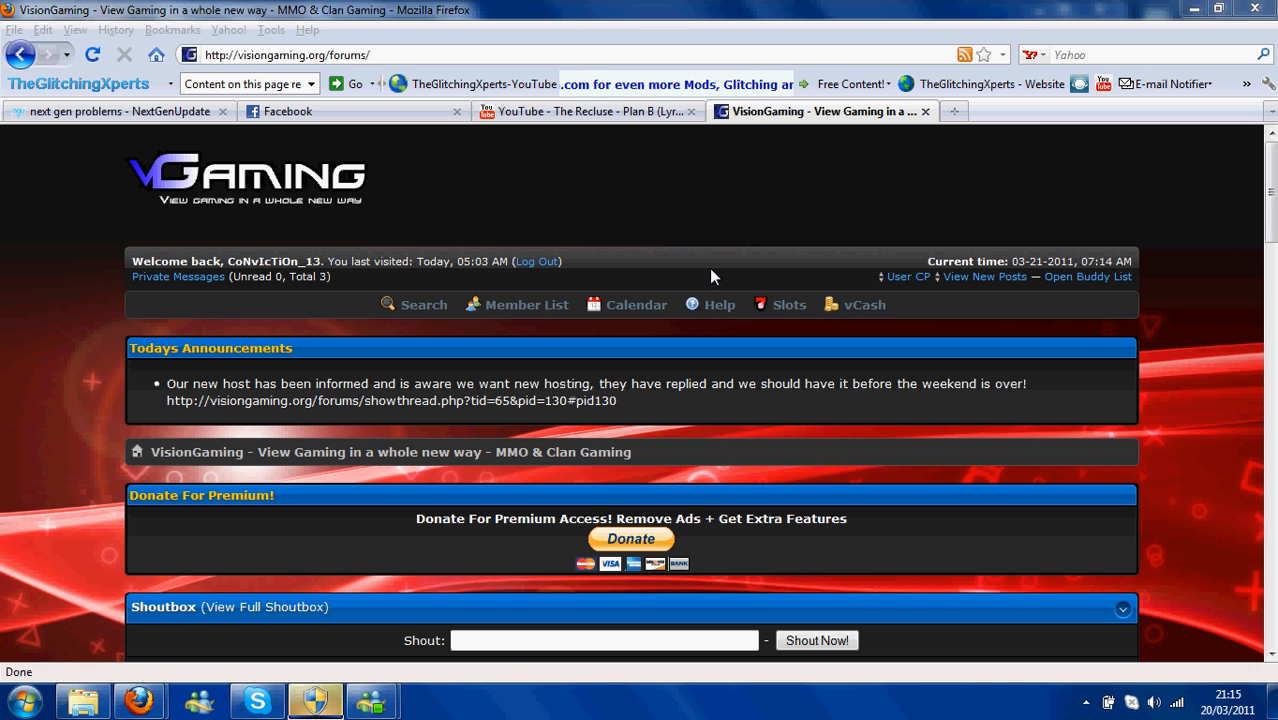
- Confirm the internet connection and dismiss FW Library's latest-version notice
scroll("down", 3)
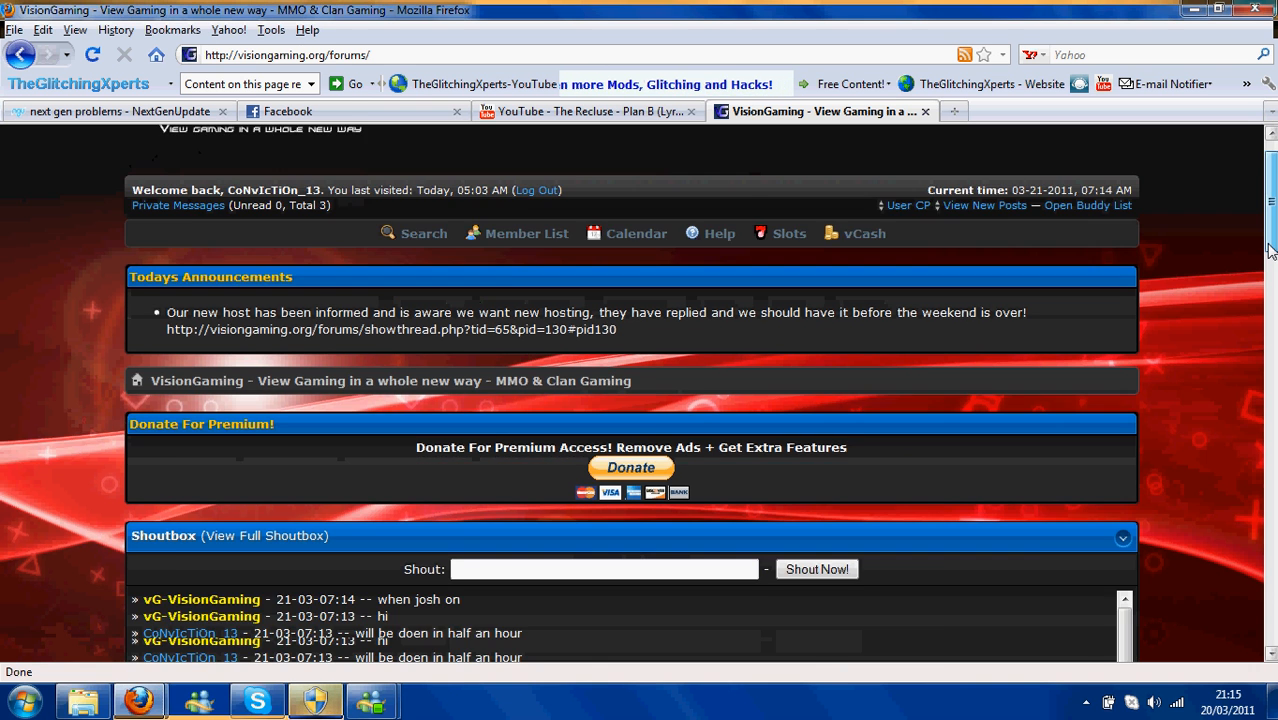
scroll("down", 3)
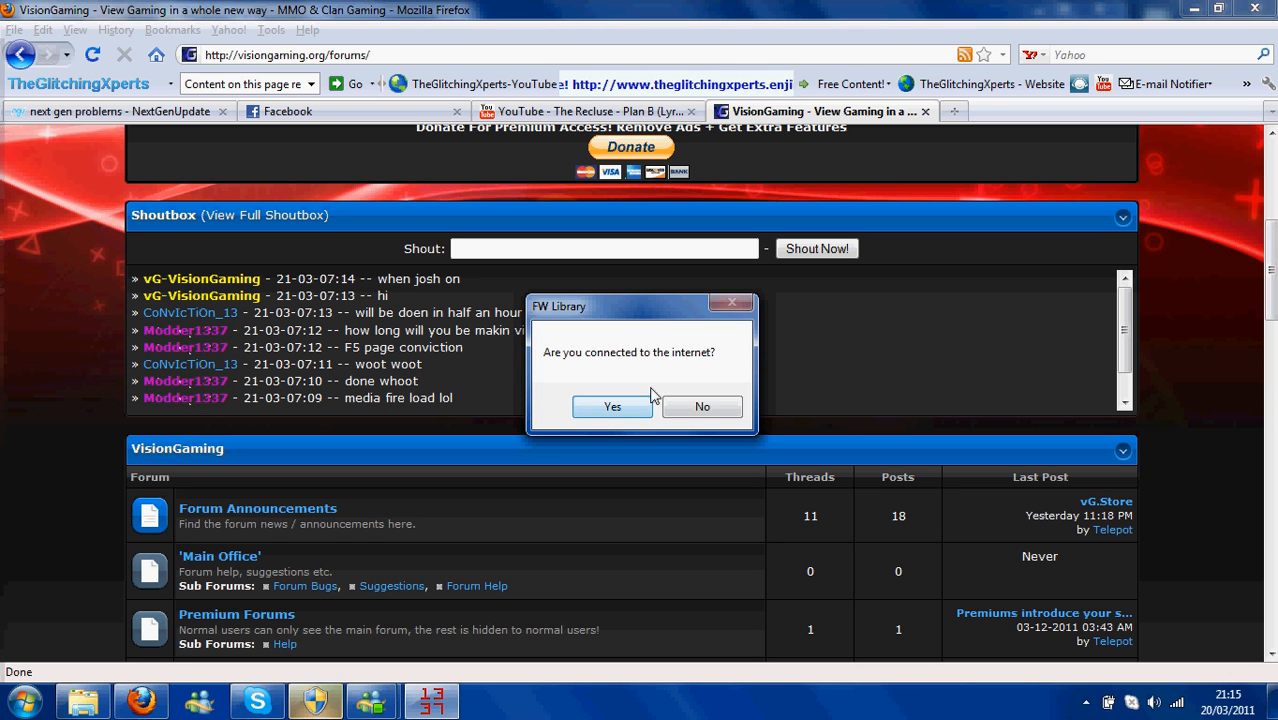
left_click(612, 406)
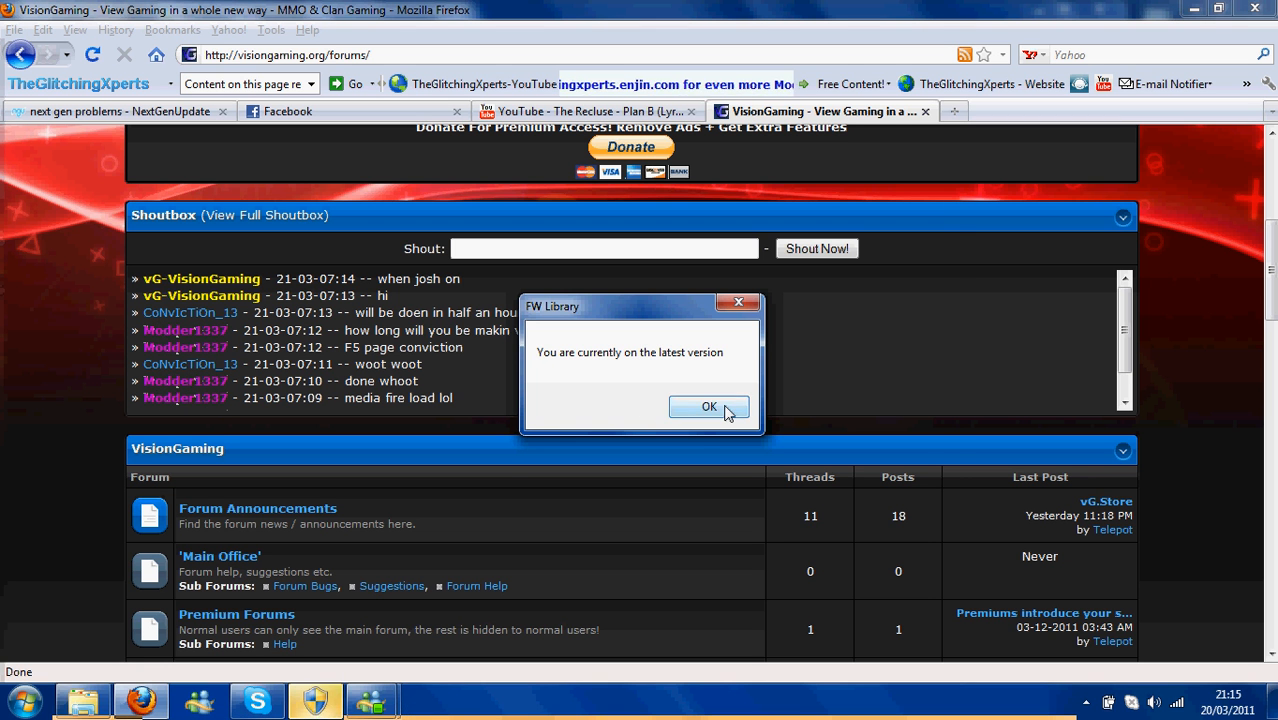
left_click(709, 407)
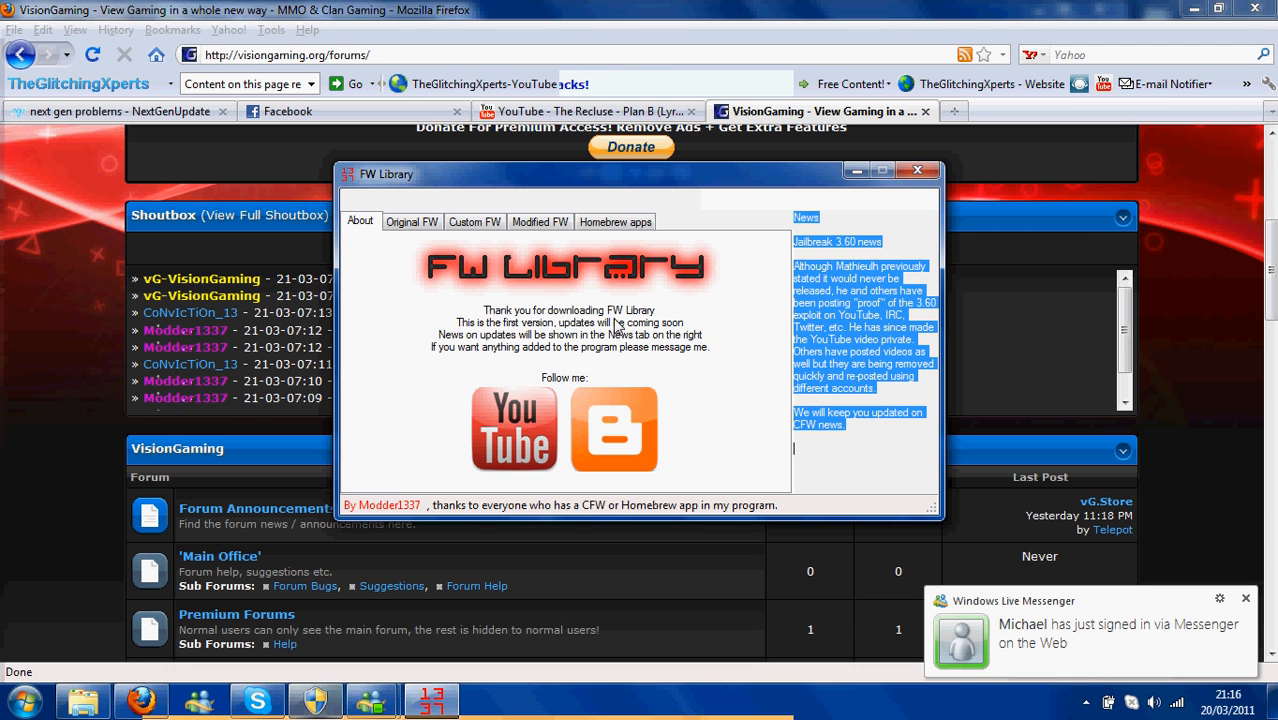
mouse_move(594, 328)
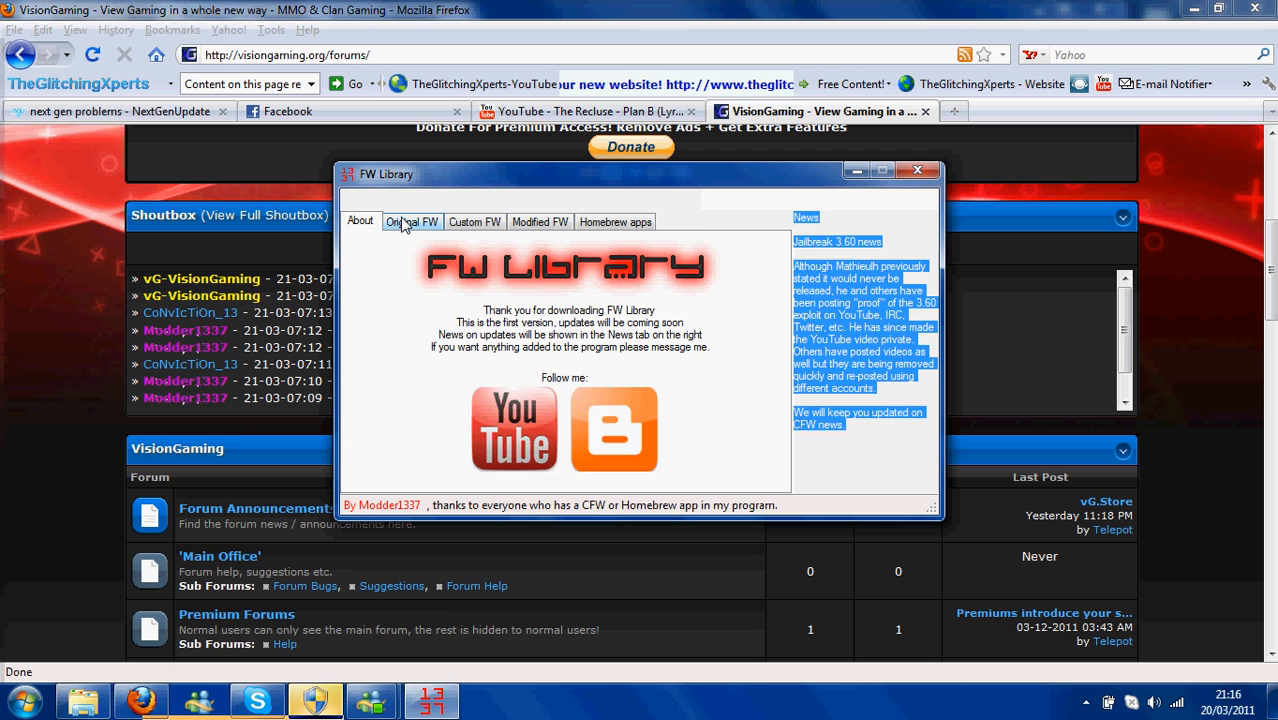
- Pick original firmware 1.11 from the Original FW version list and download it
left_click(411, 221)
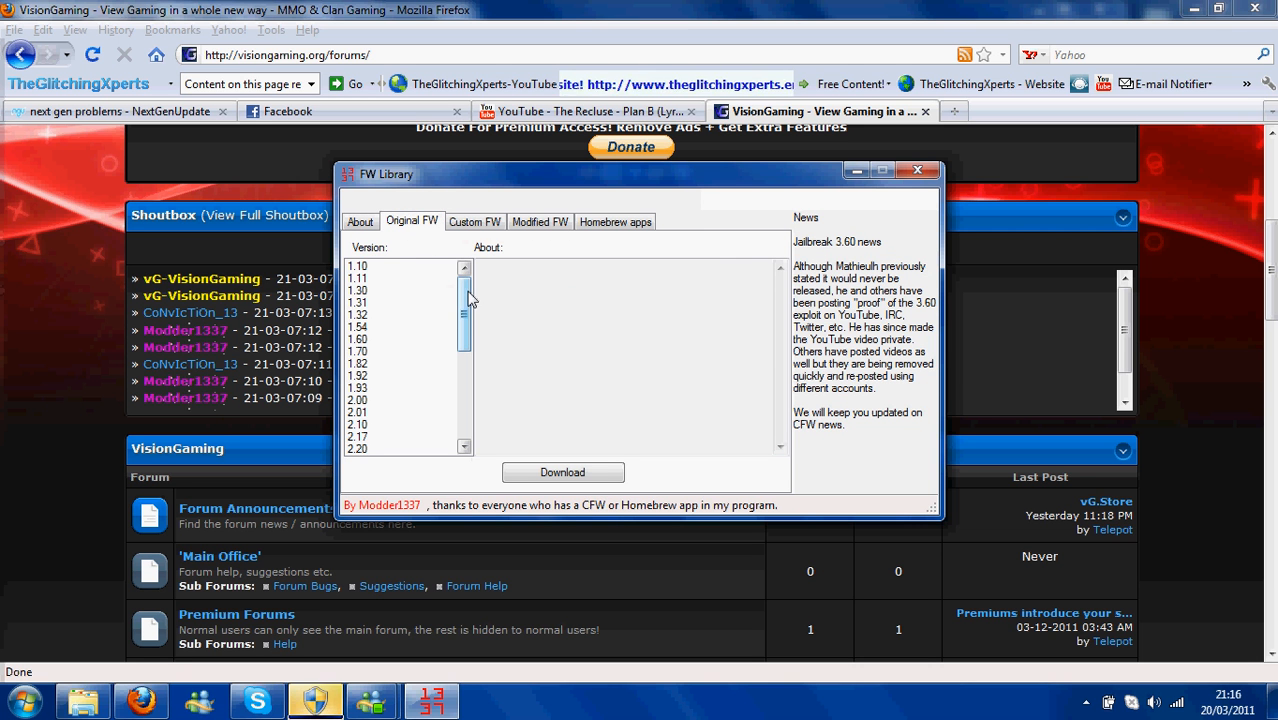
left_click_drag(464, 300, 464, 390)
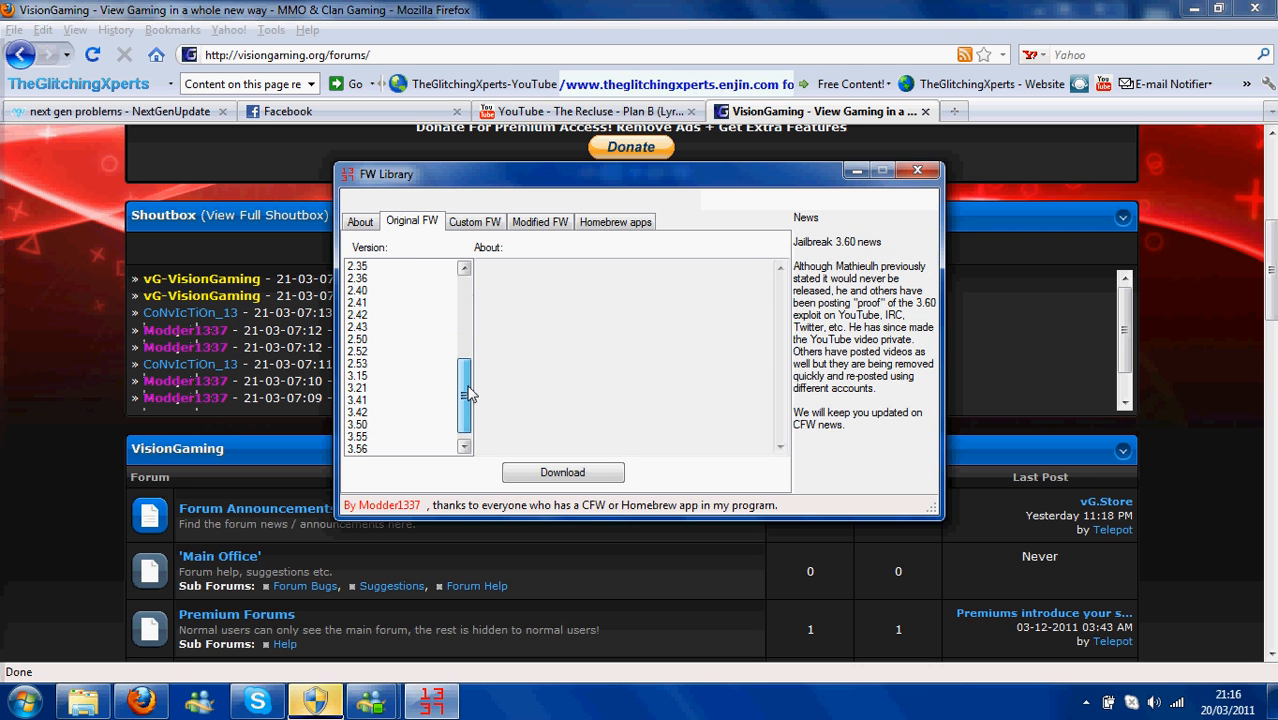
scroll("down", 3)
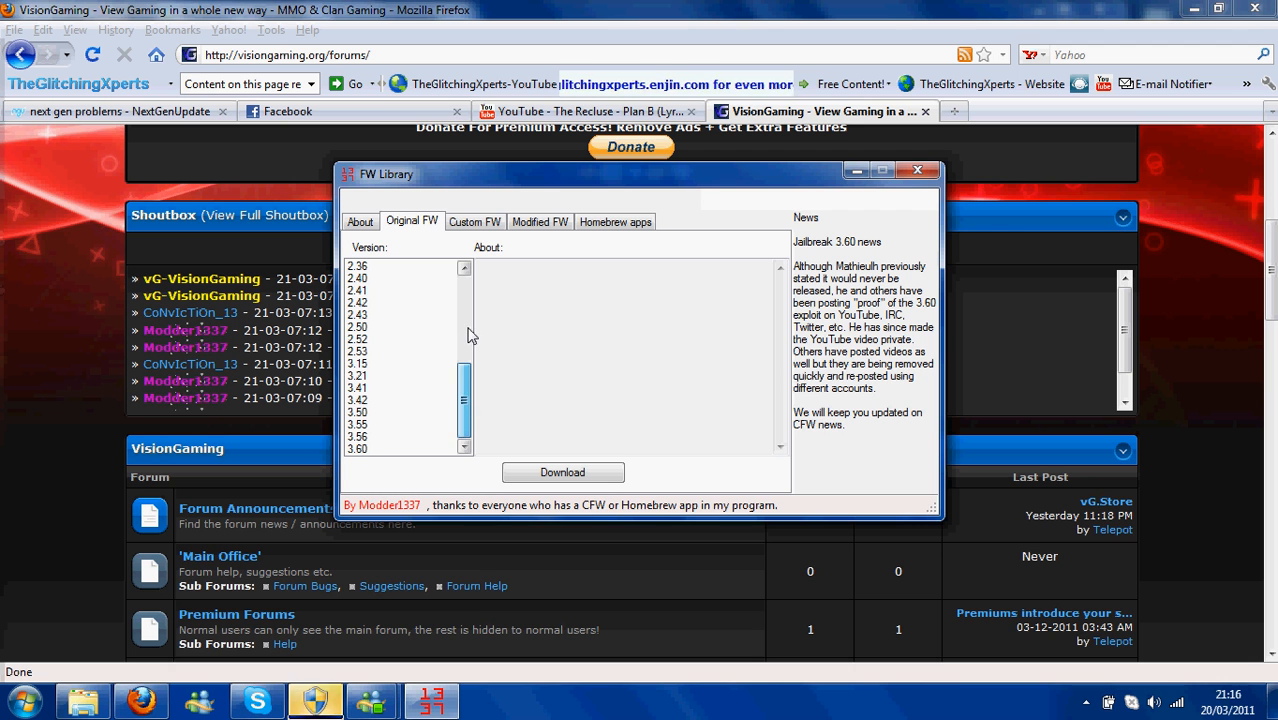
scroll("up", 3)
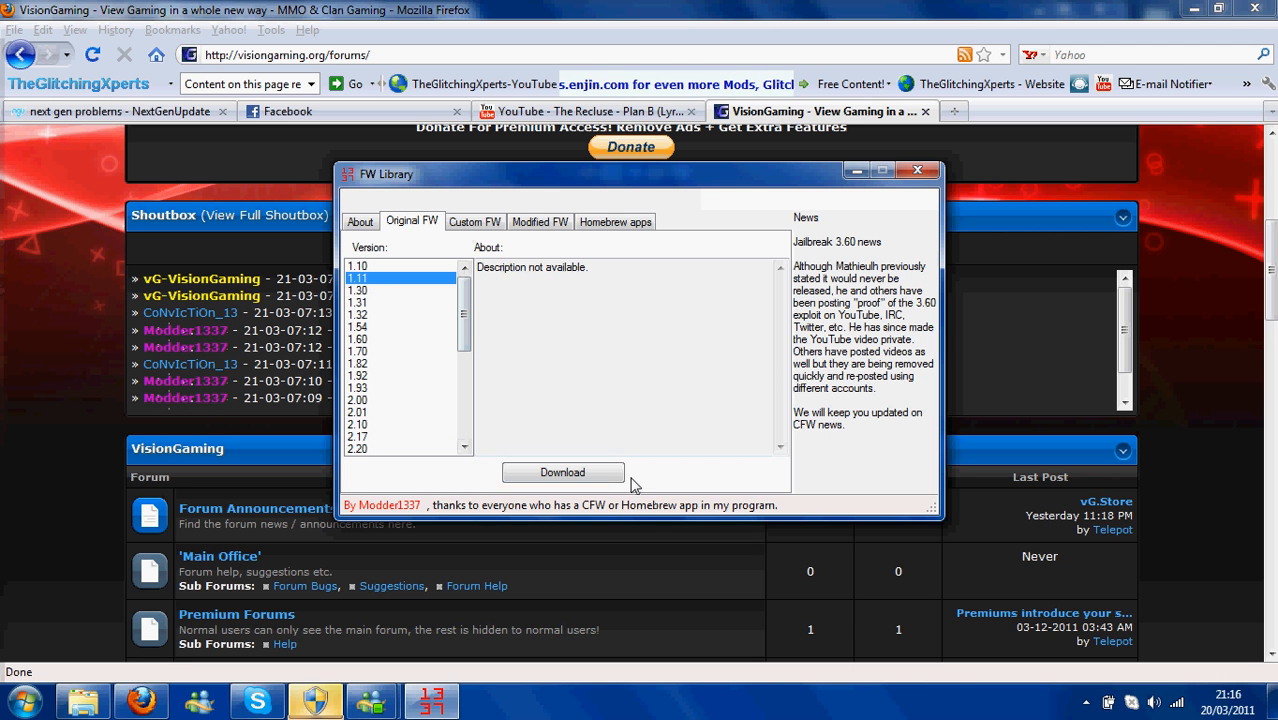
left_click(562, 472)
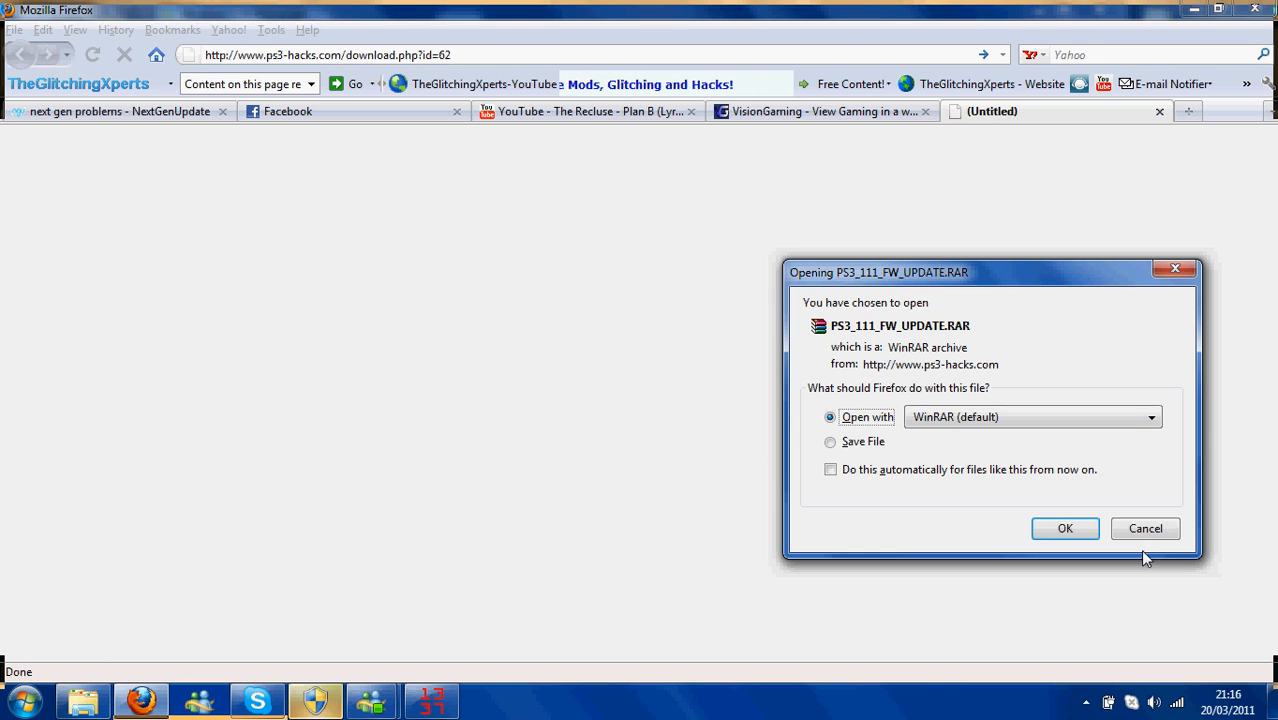
- Cancel Firefox's prompt to open PS3_111_FW_UPDATE.RAR
left_click(1145, 528)
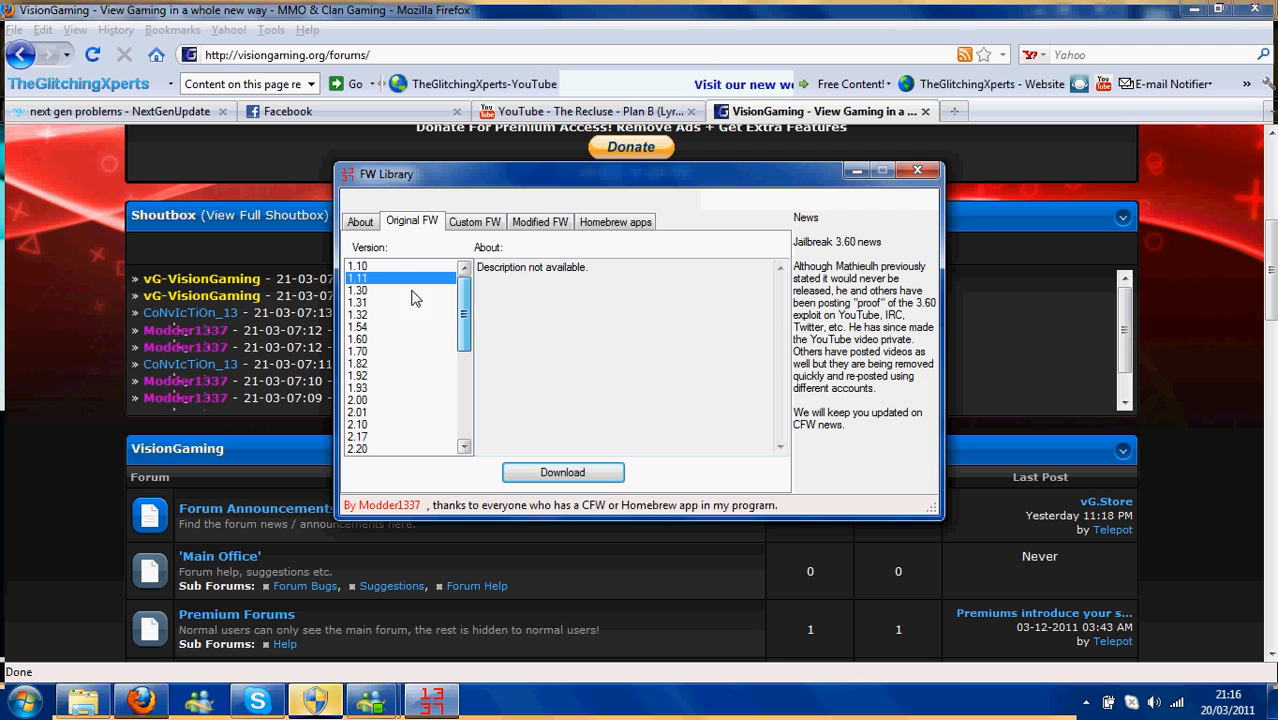
- Under Custom FW, read the GeoHot 3.55, PS3ITA v1.1 and Wut's 3.55 descriptions
left_click(474, 221)
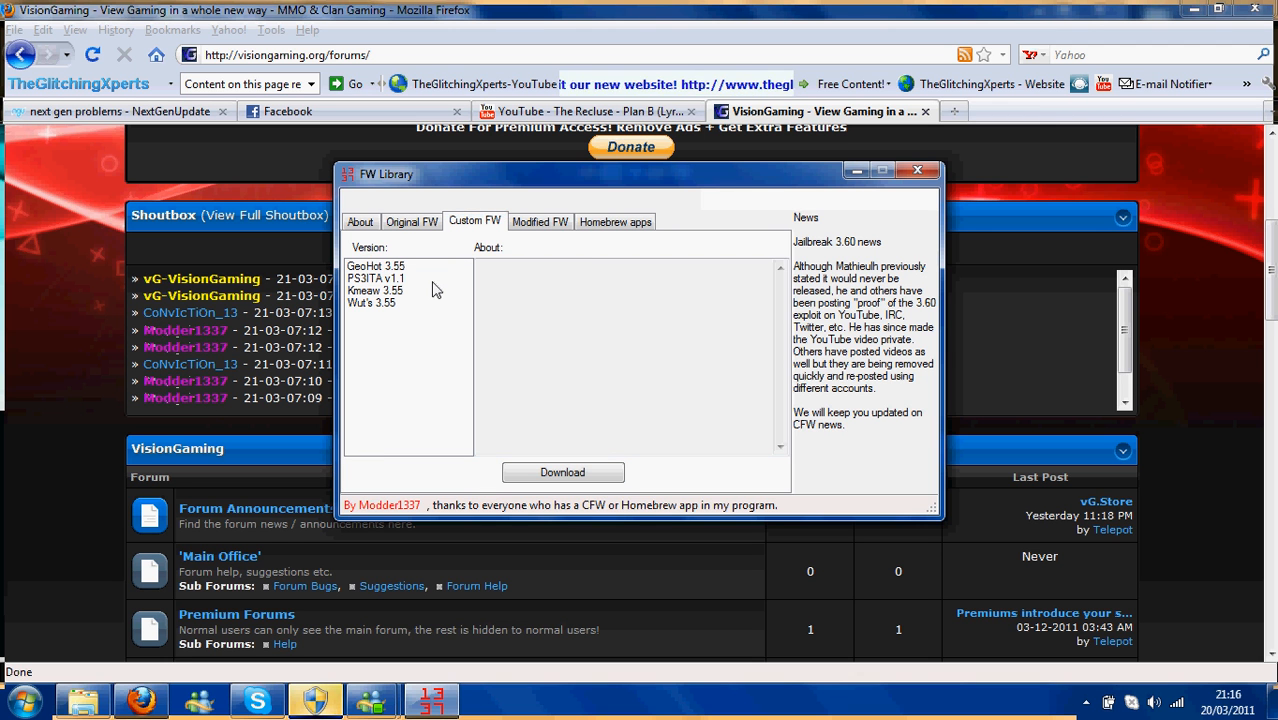
mouse_move(378, 275)
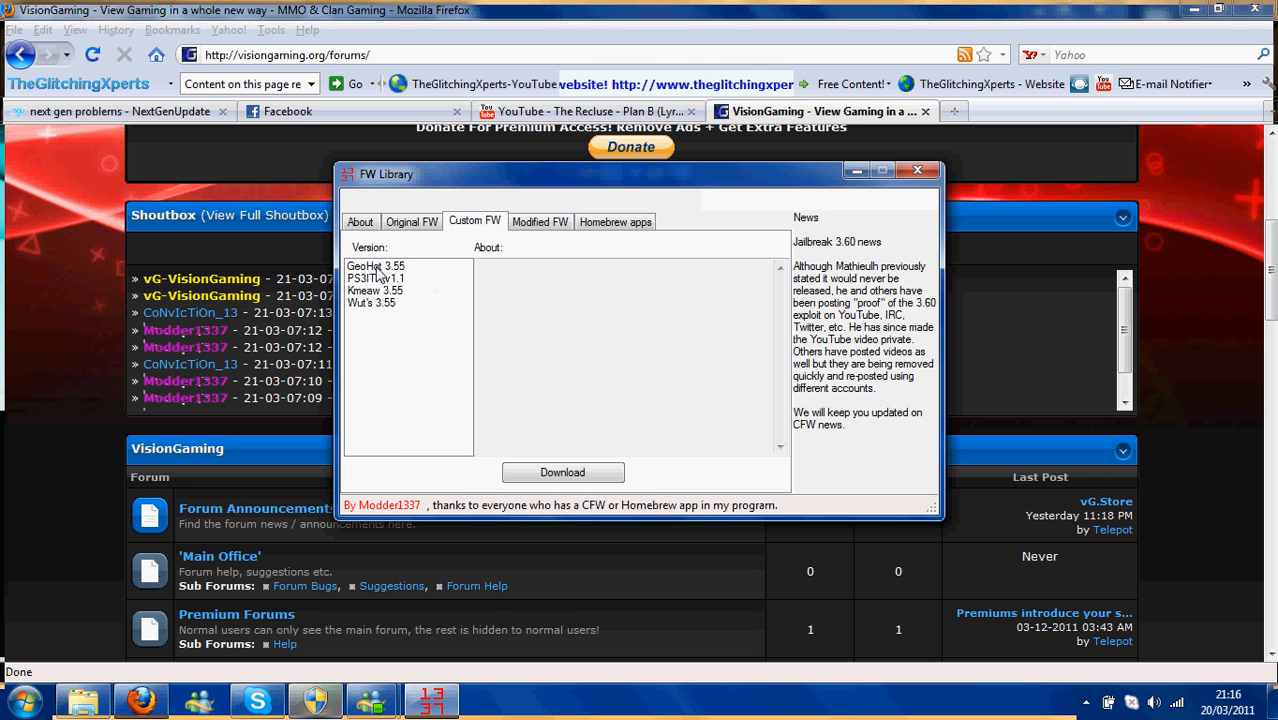
left_click(376, 265)
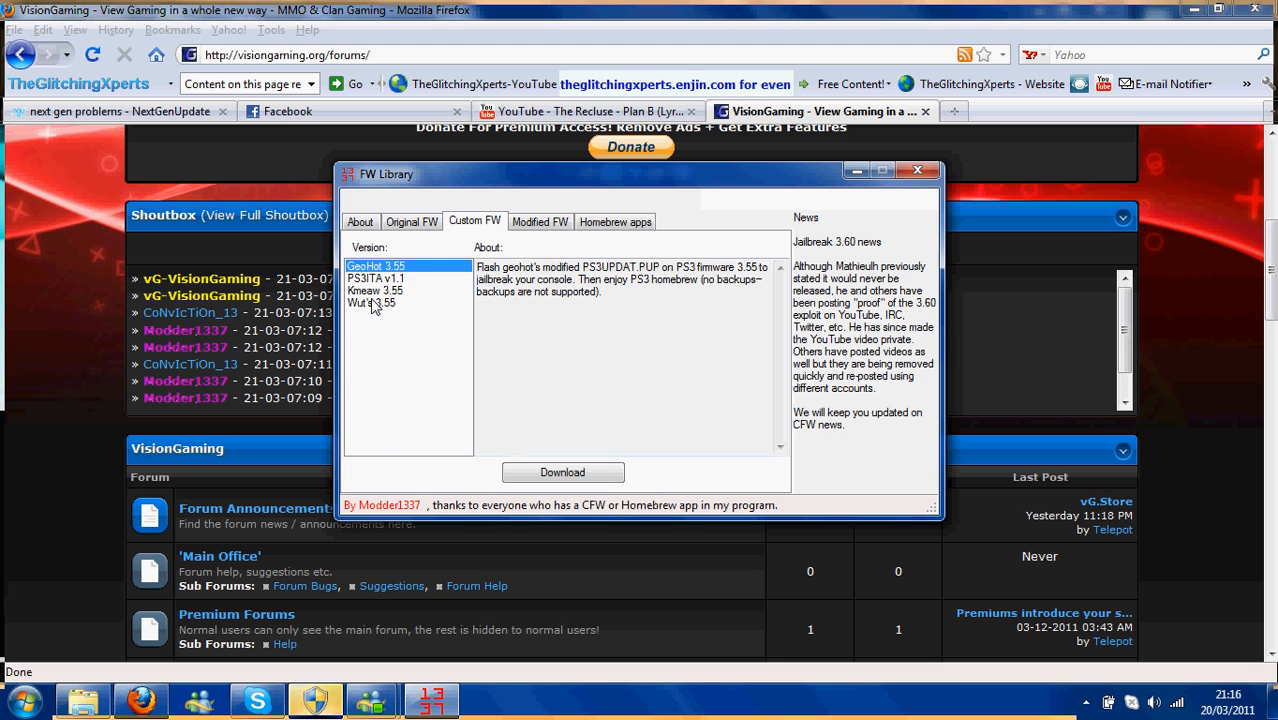
left_click(376, 278)
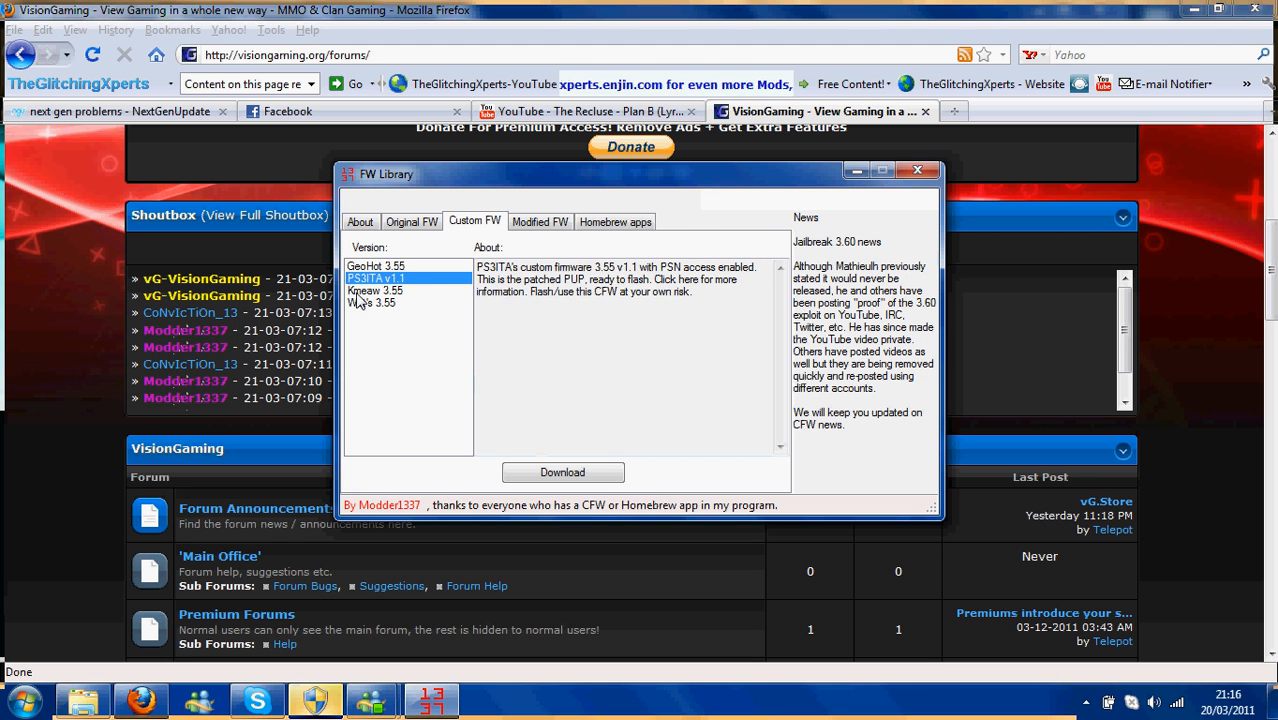
left_click(371, 302)
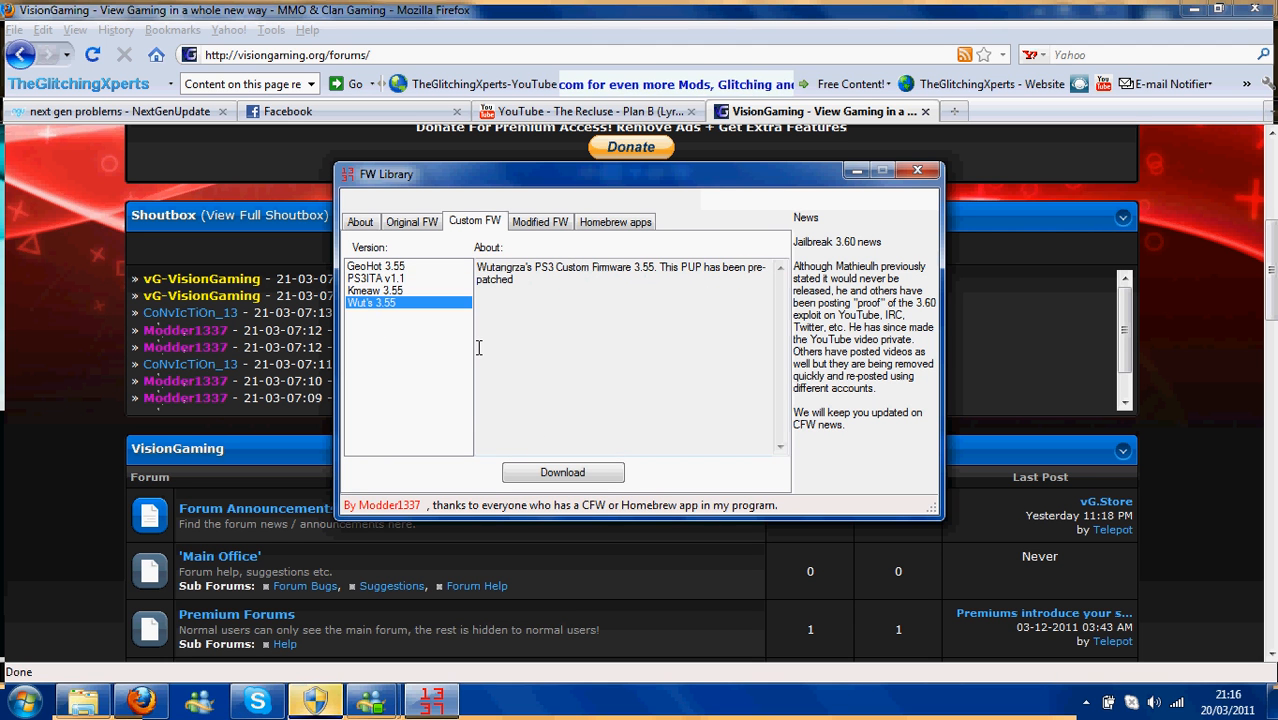
mouse_move(540, 222)
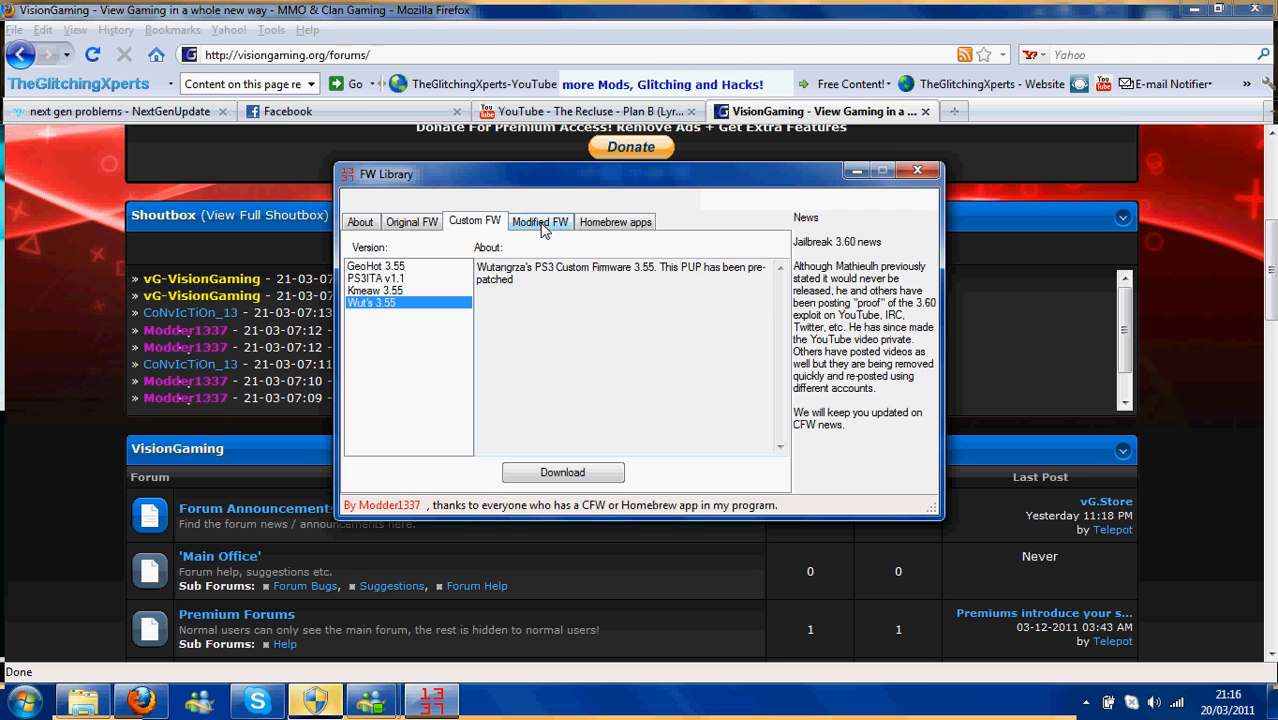
- Check Modified FW, then read PSIDPatch, Coldboot Installer, LV2 Patcher and File manager homebrew descriptions
left_click(540, 221)
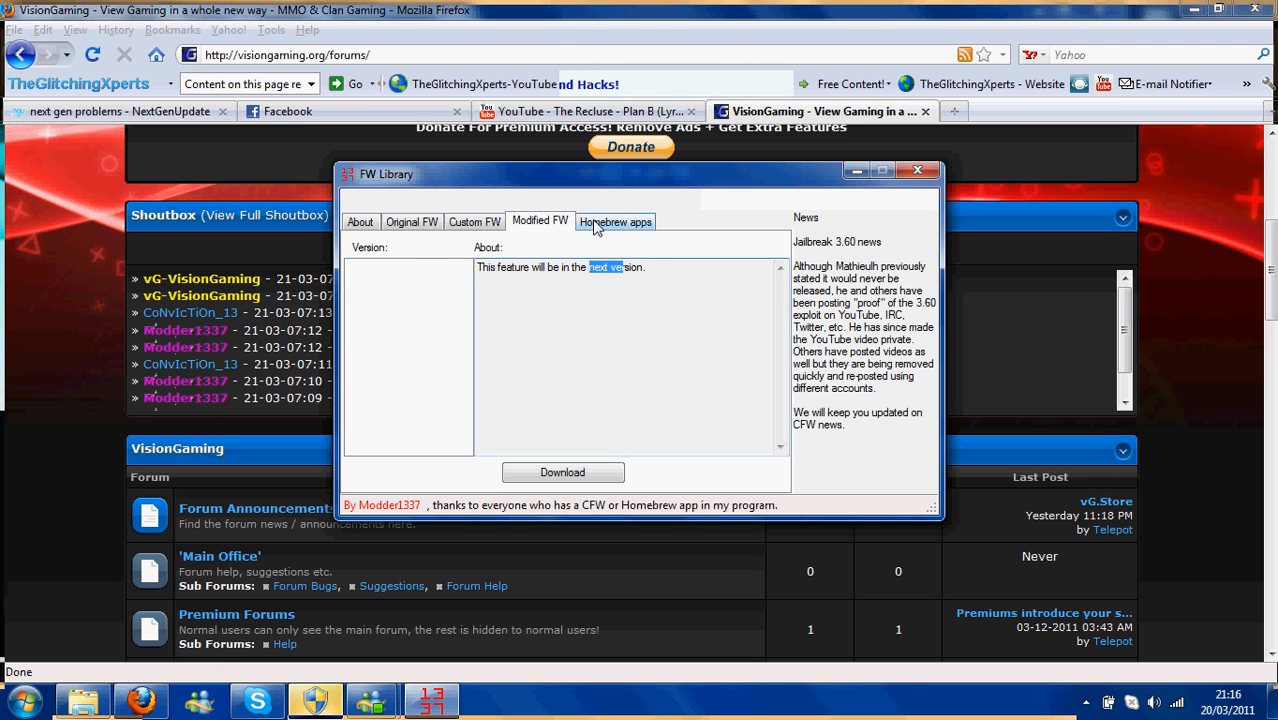
left_click(614, 221)
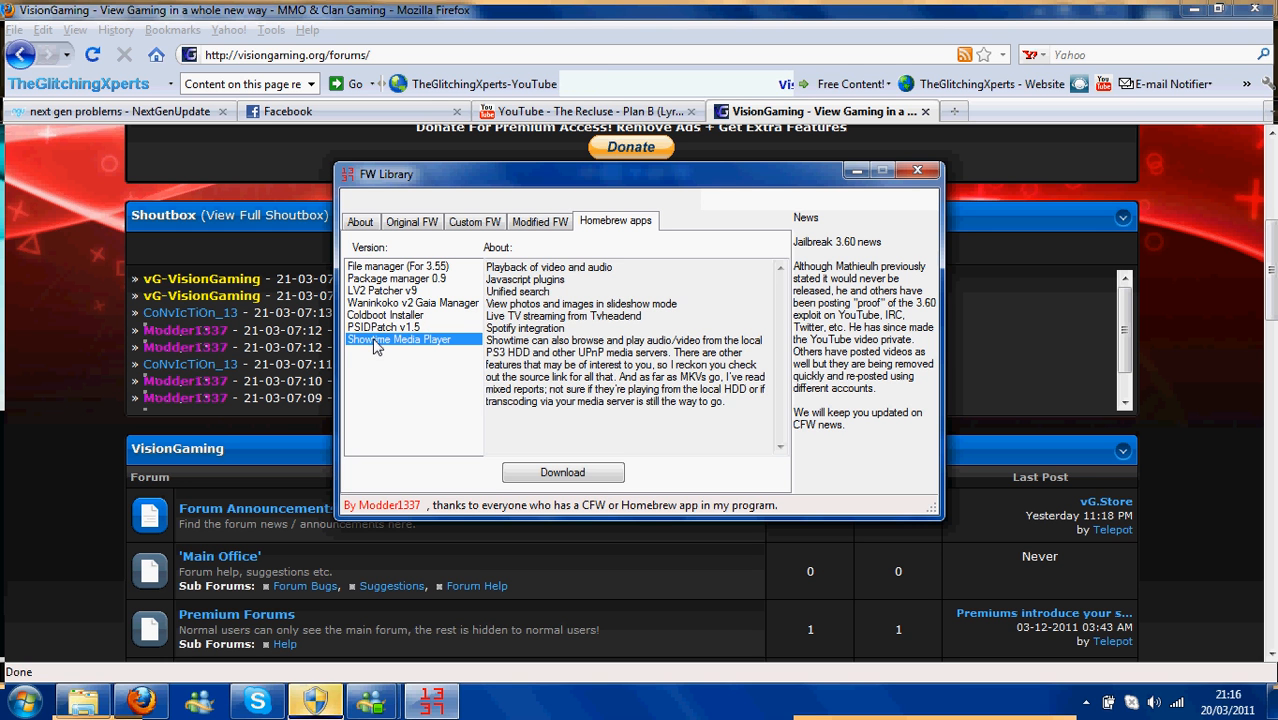
left_click(384, 327)
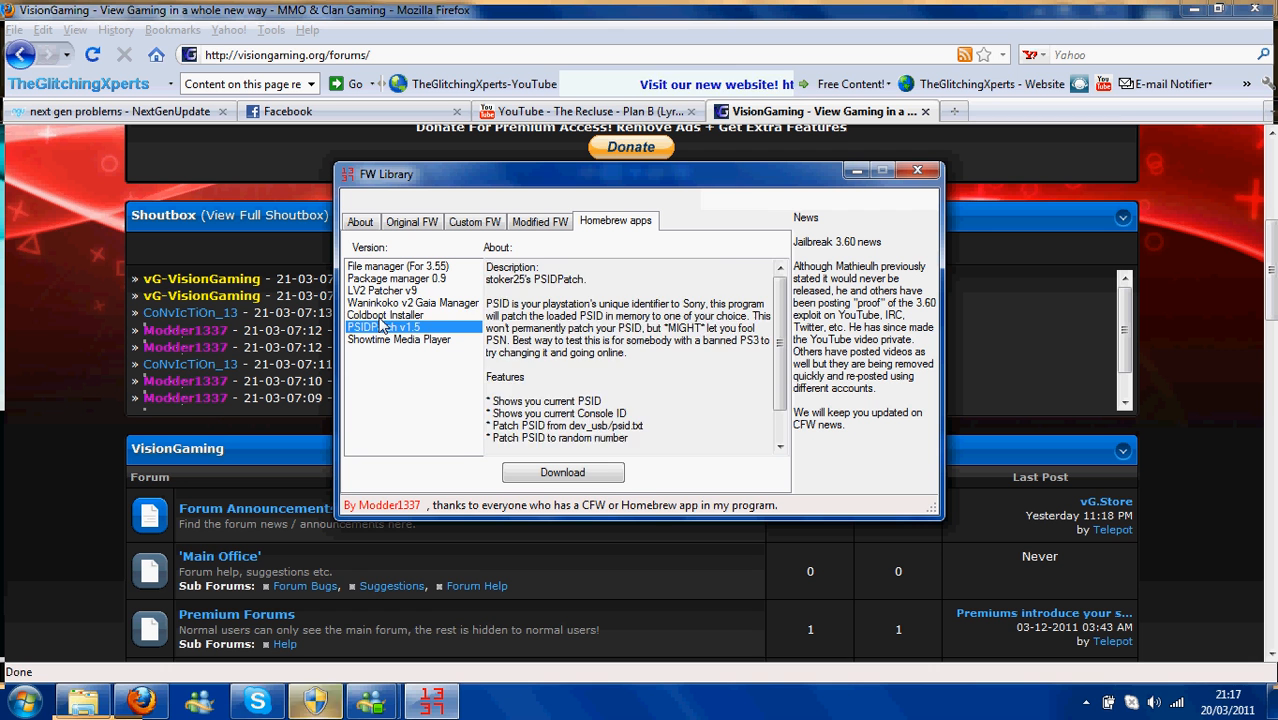
left_click(413, 302)
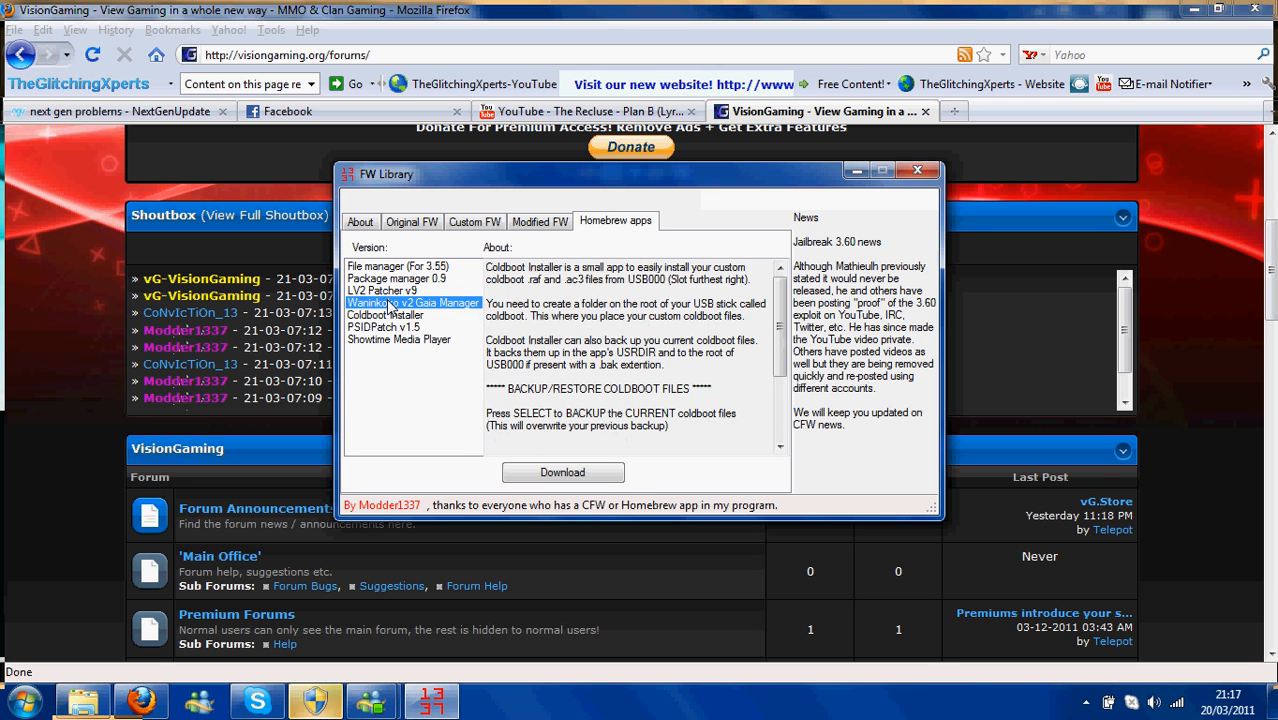
left_click(381, 290)
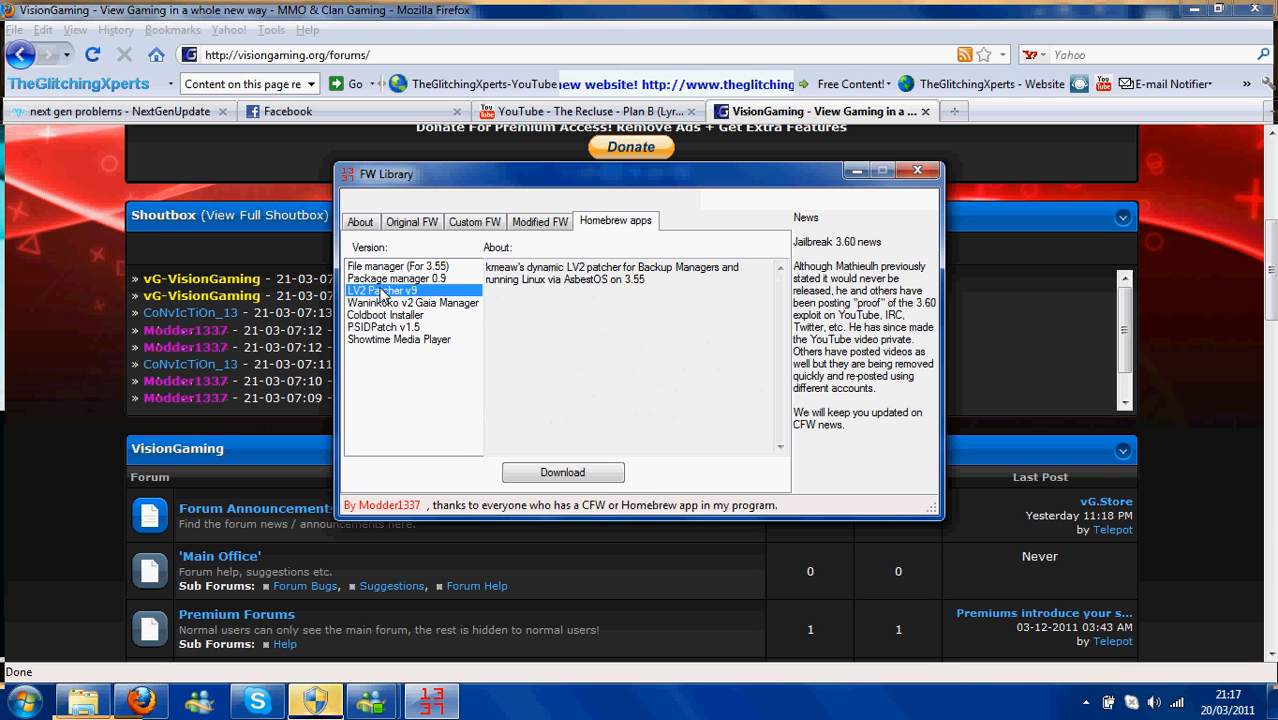
left_click(398, 266)
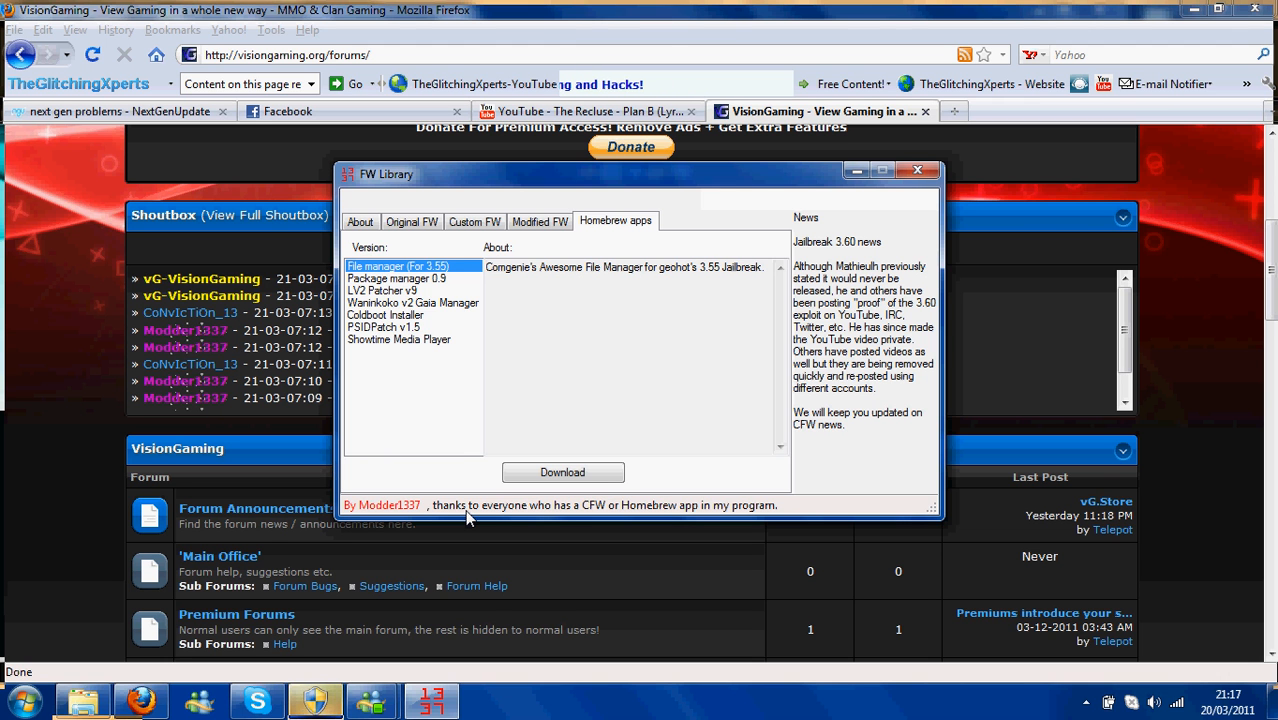
left_click(360, 221)
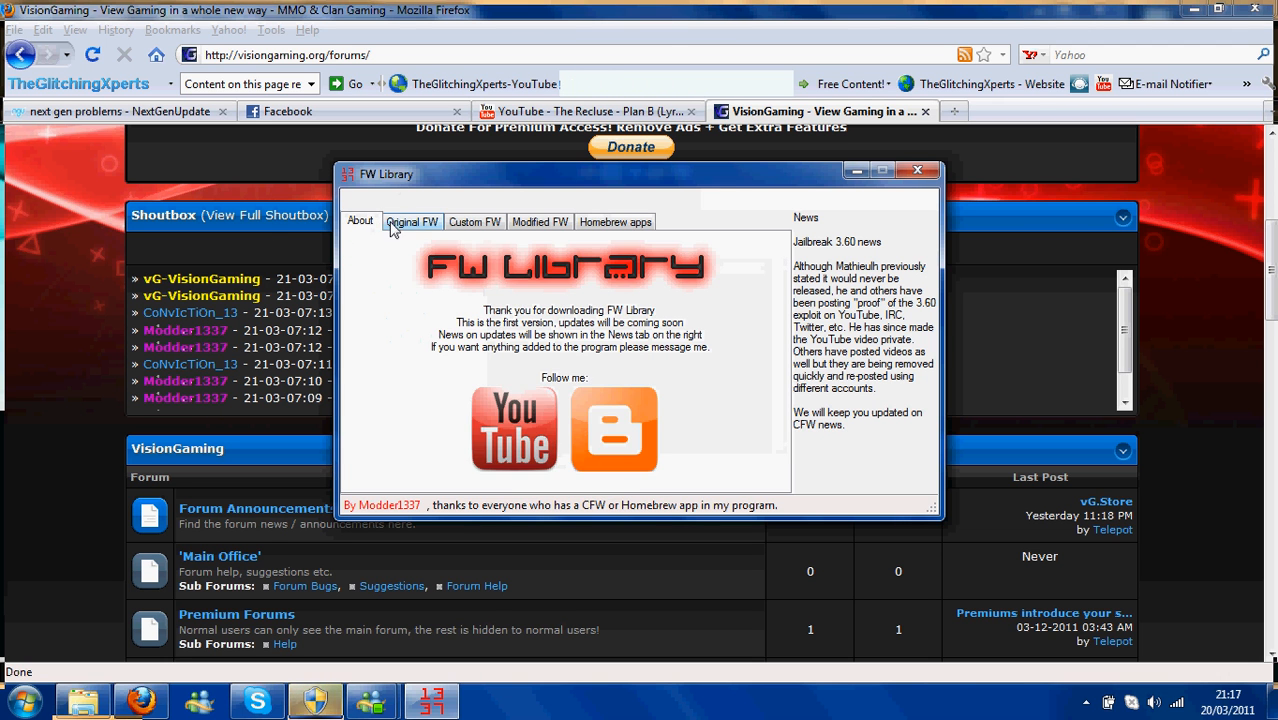
left_click(412, 221)
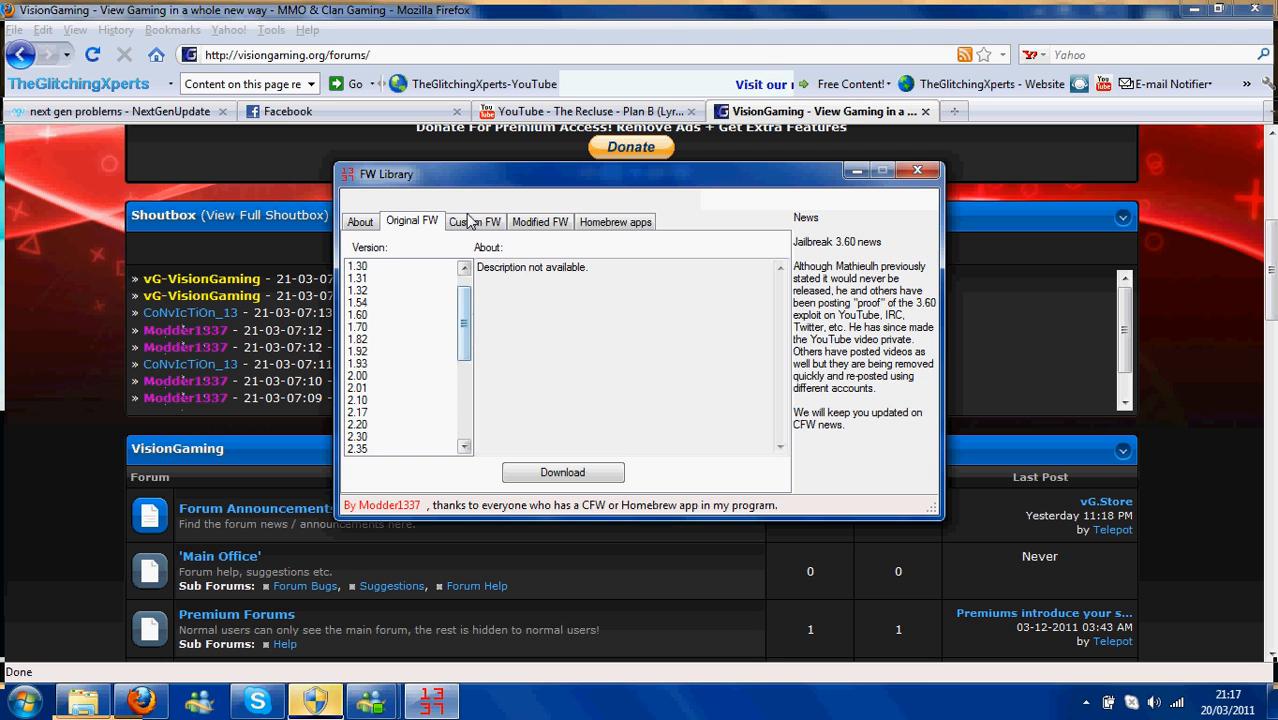
left_click(474, 221)
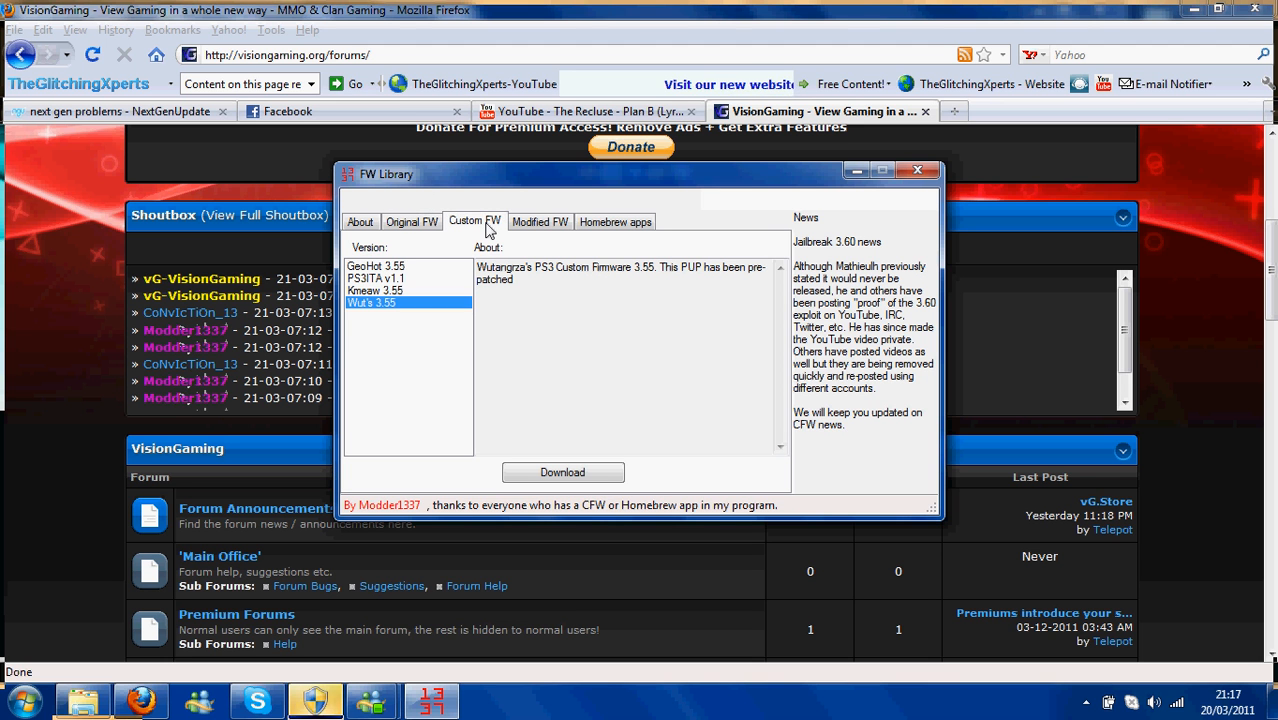
left_click(540, 221)
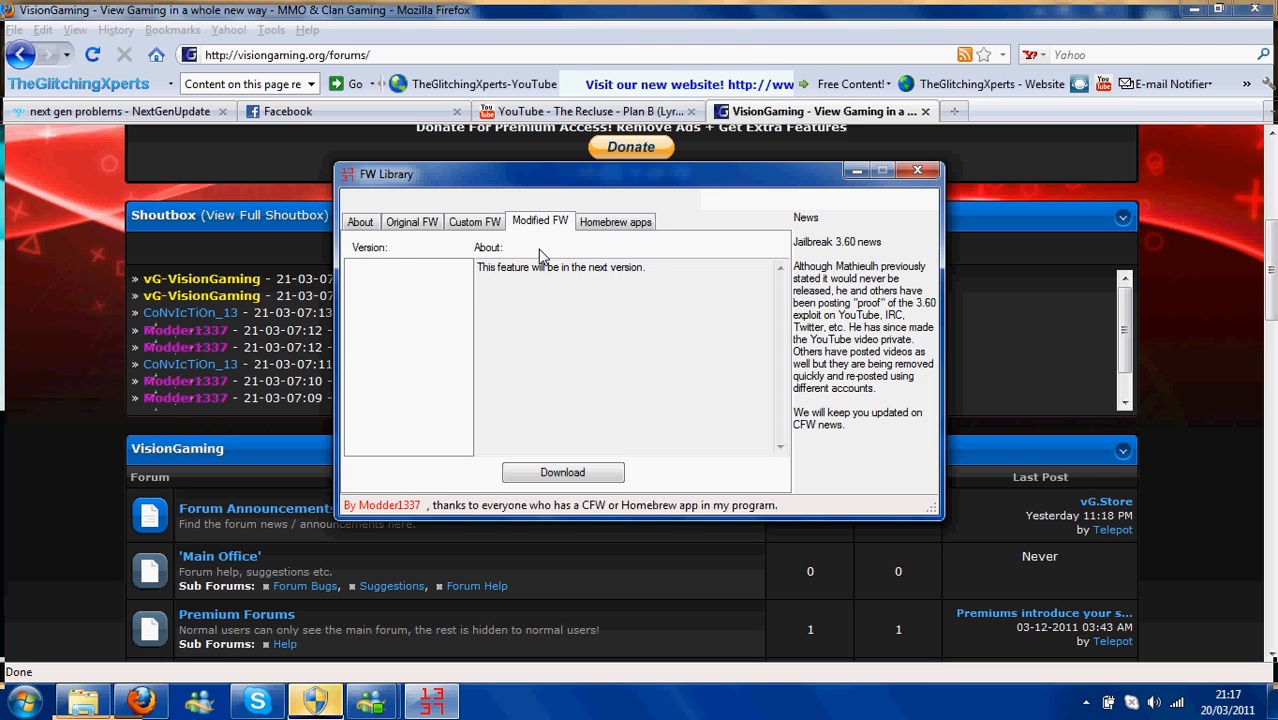
left_click(615, 221)
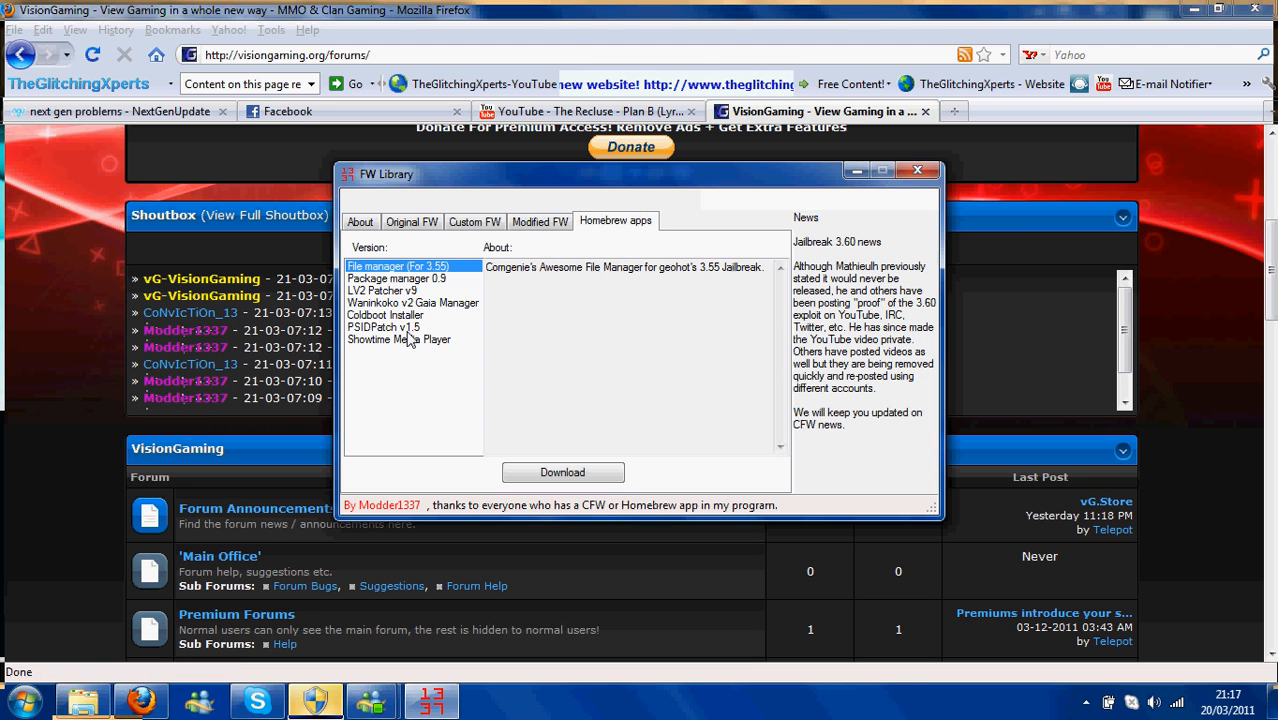
mouse_move(419, 363)
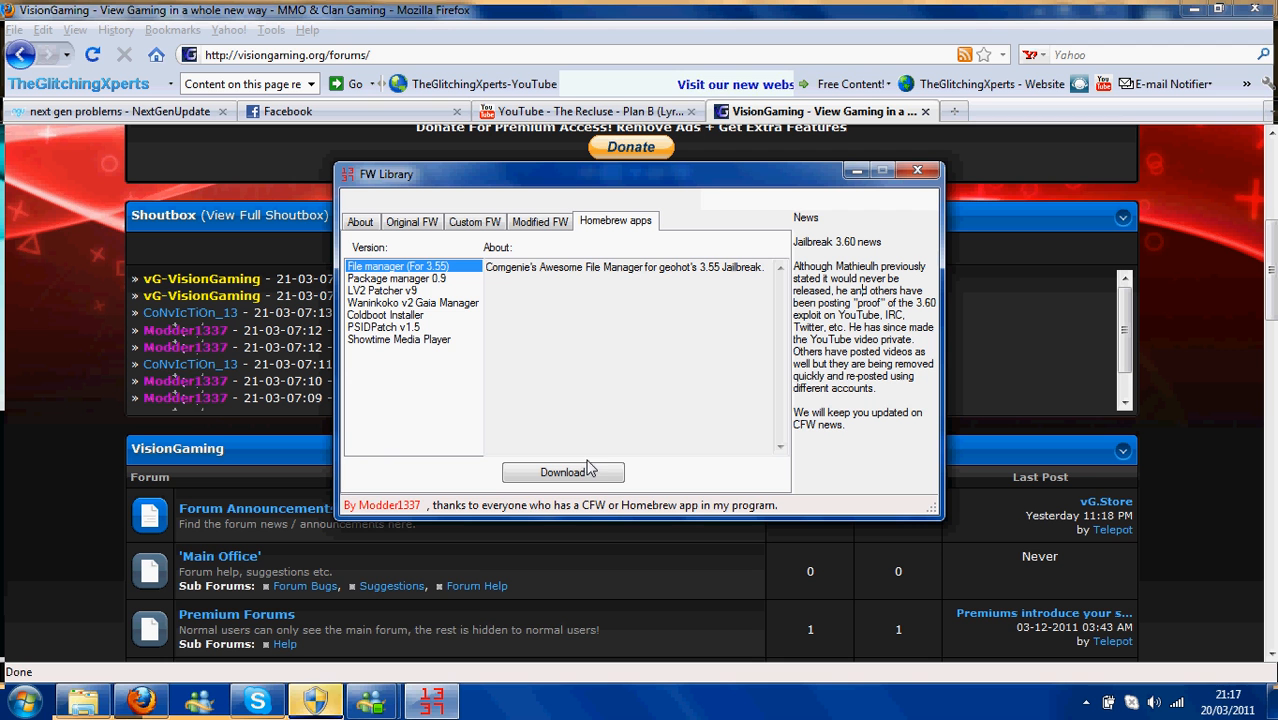
mouse_move(410, 512)
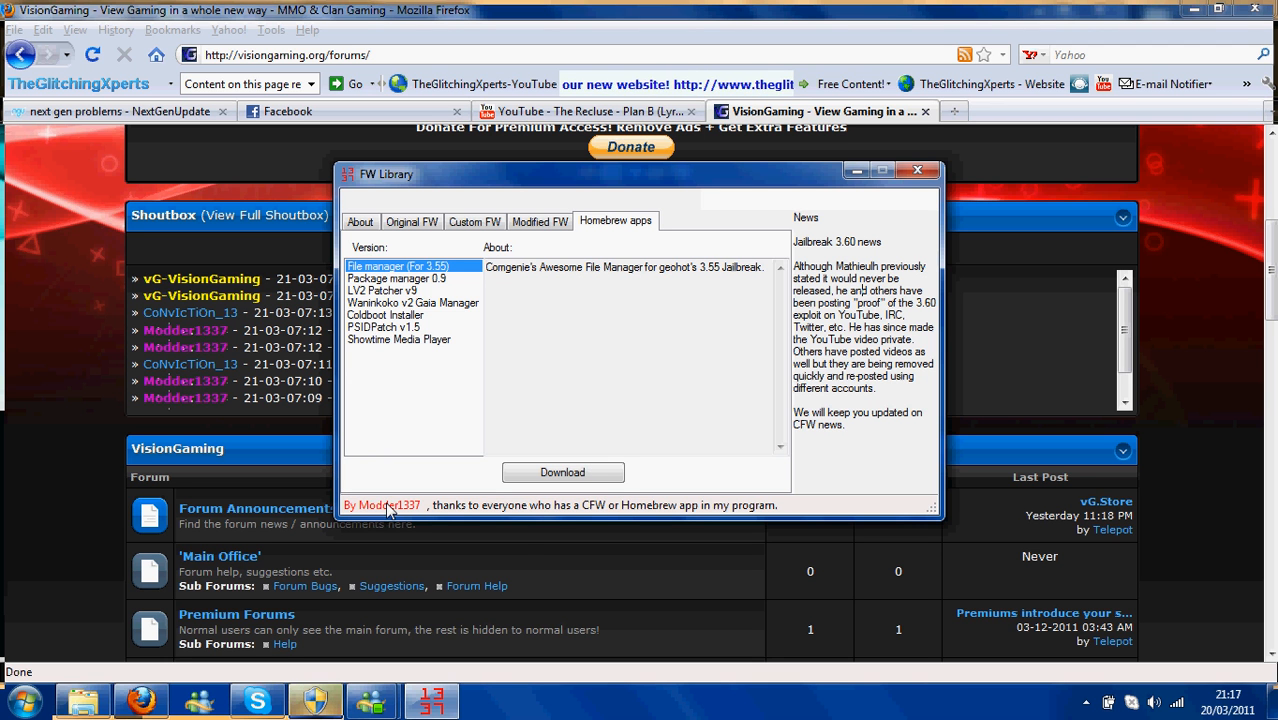
left_click(916, 170)
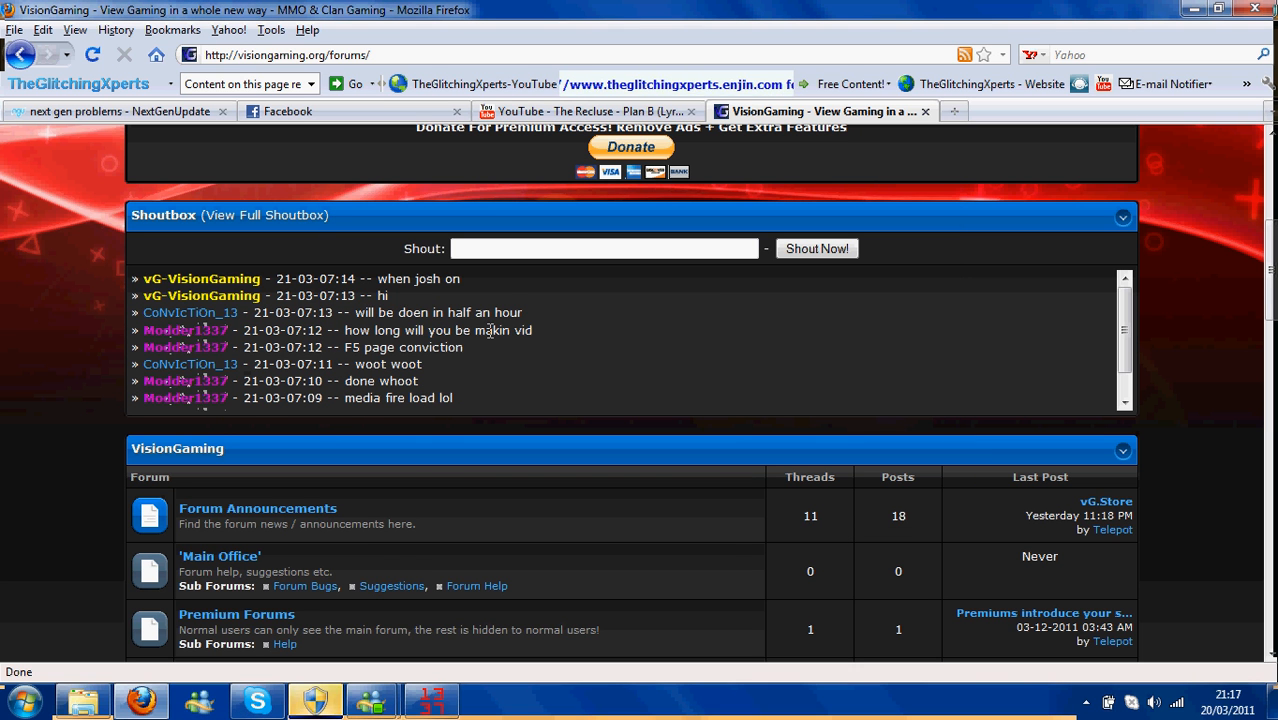
mouse_move(505, 283)
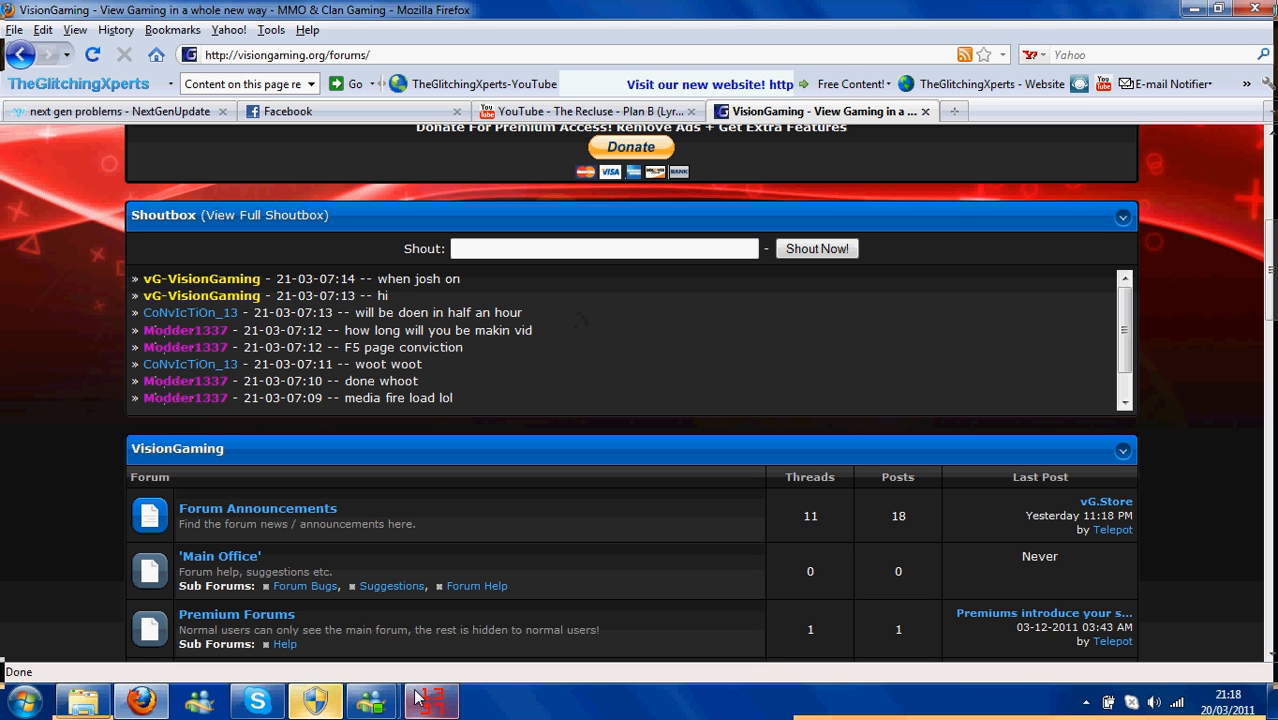
- Restore the FW Library window from the taskbar over the forum page
left_click(430, 699)
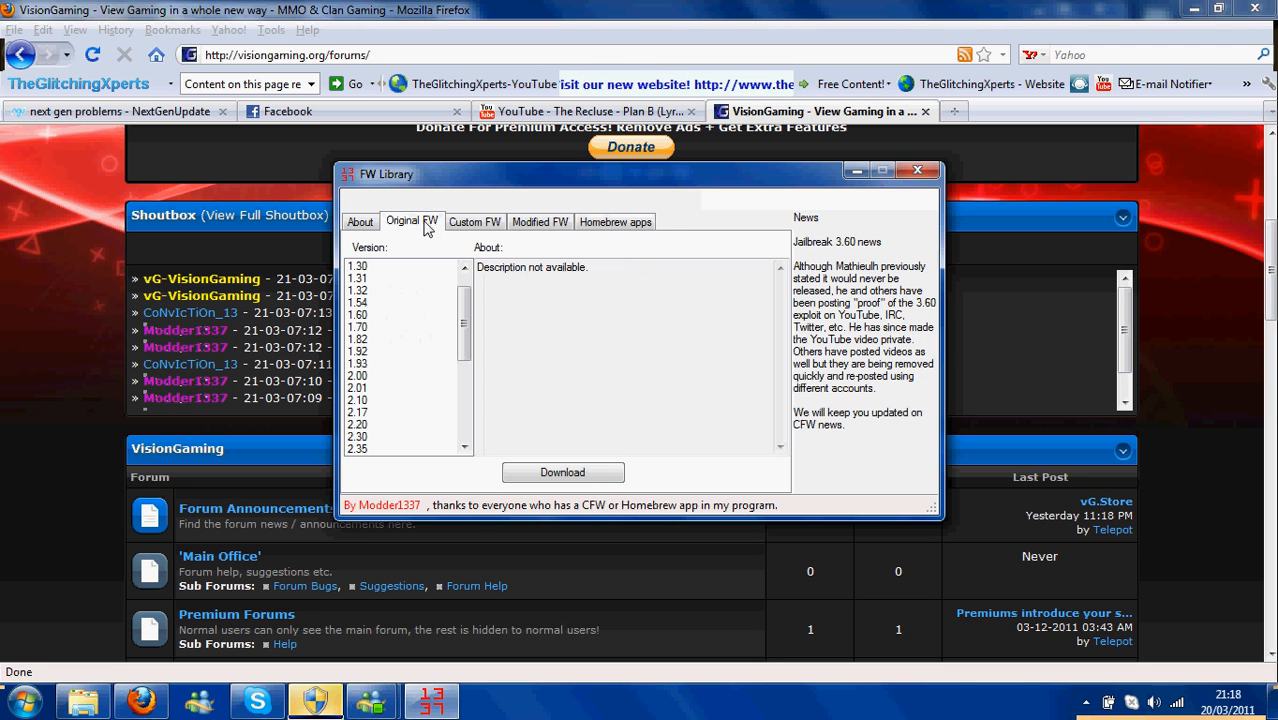